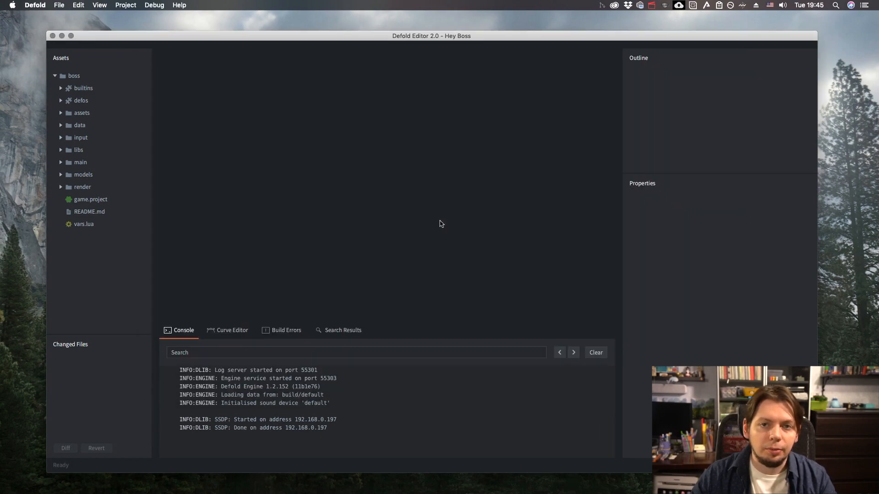
mouse_move(714, 228)
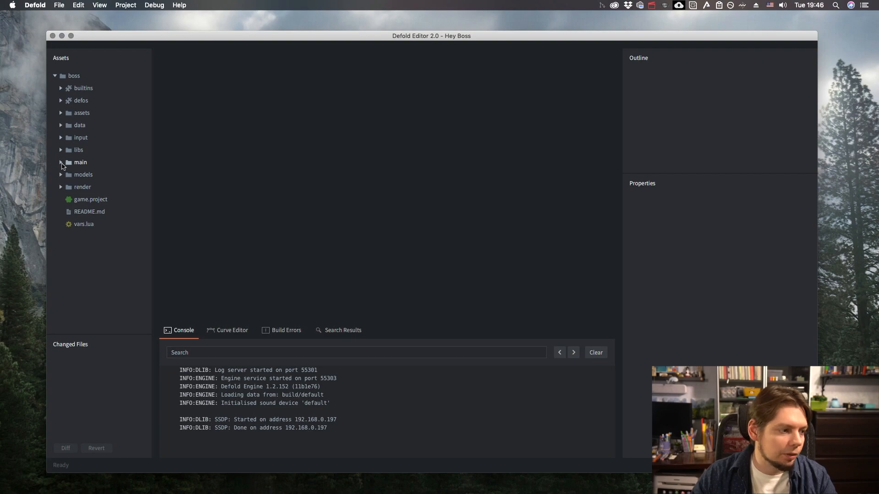
Open main.collection and inspect the factory object's prototypes, including worker_male and car
click(60, 162)
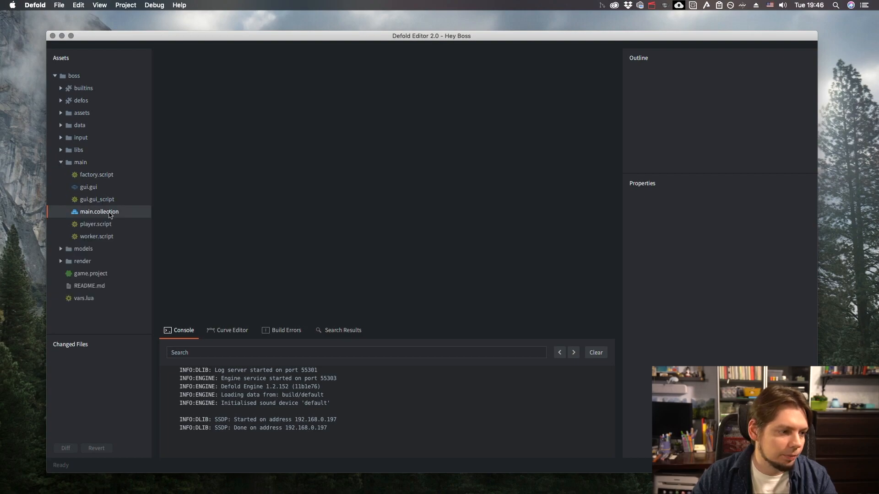
double_click(99, 212)
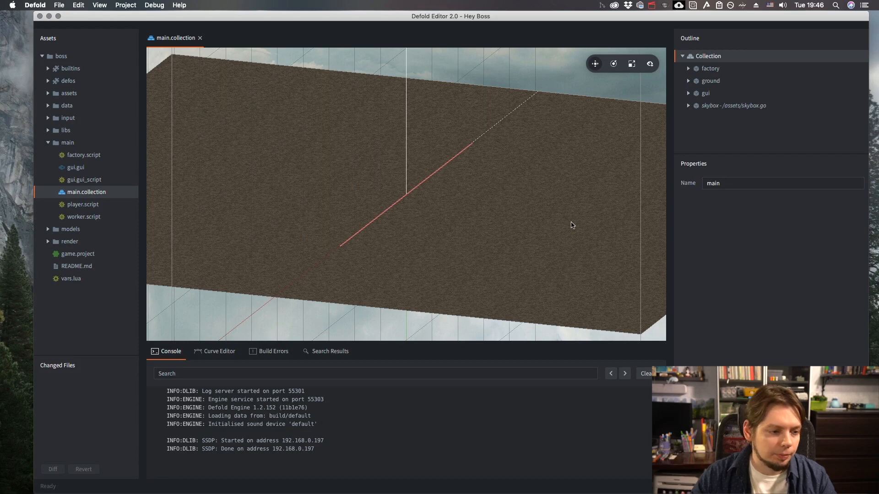
click(687, 68)
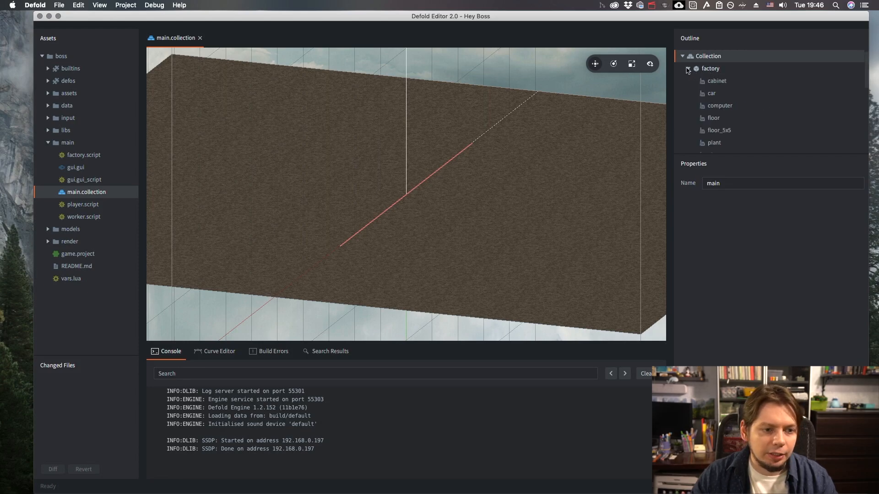
click(710, 68)
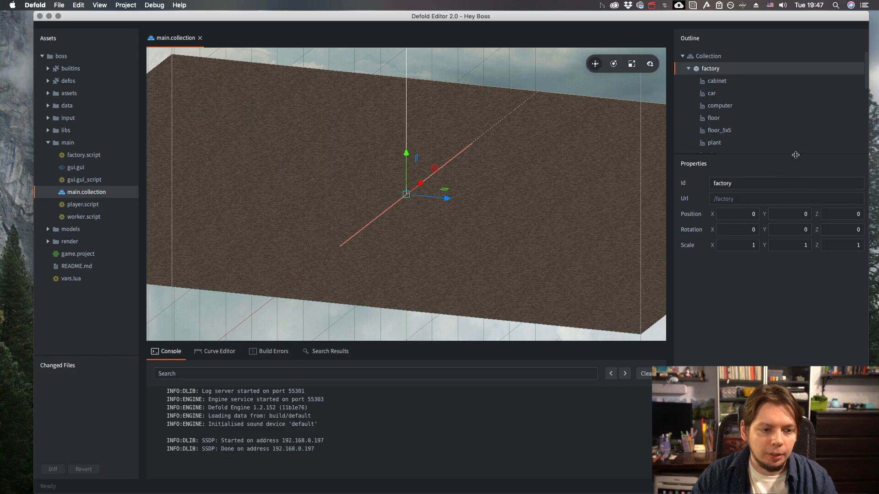
click(724, 254)
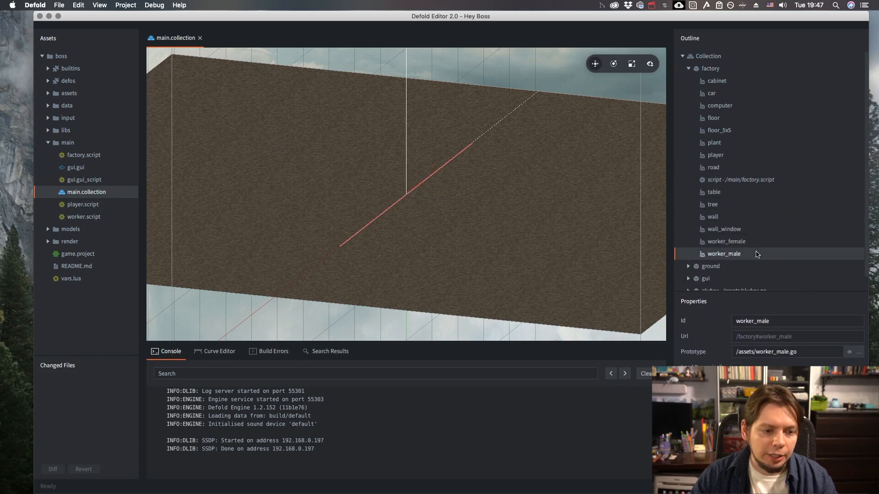
click(712, 93)
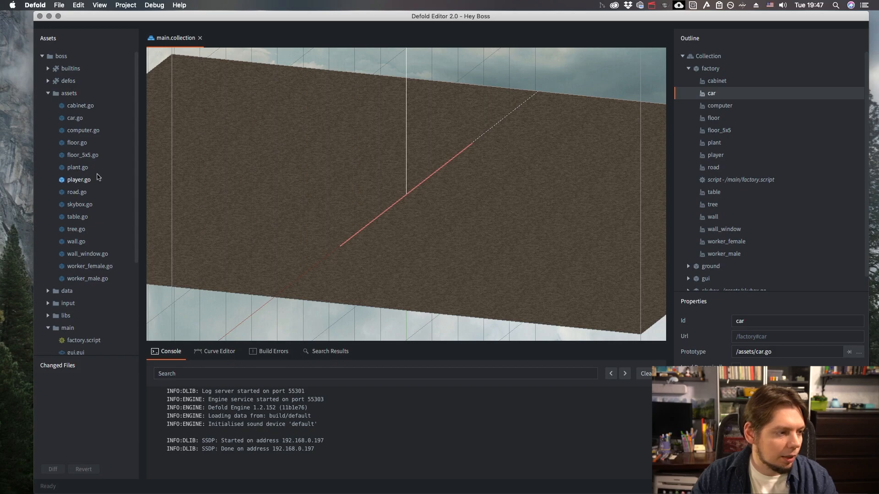
Open cabinet.go, computer.go and player.go, view the player's Capsule shape, and close extra tabs
click(79, 180)
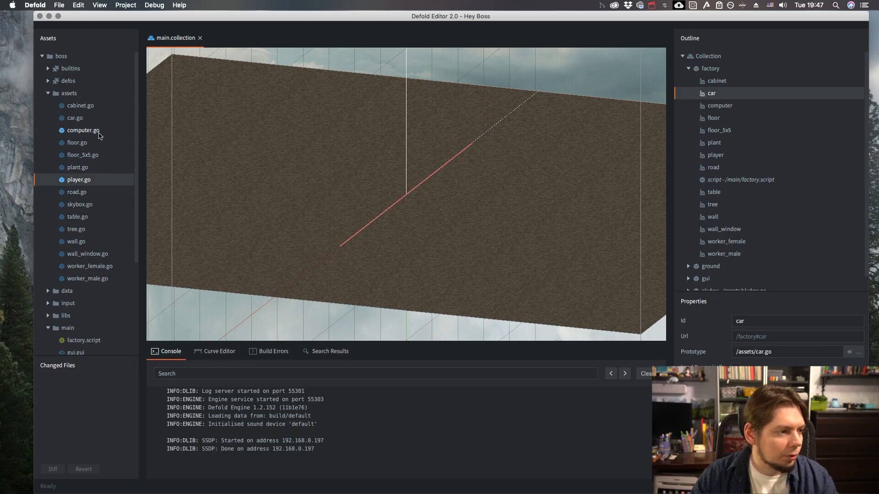
double_click(80, 105)
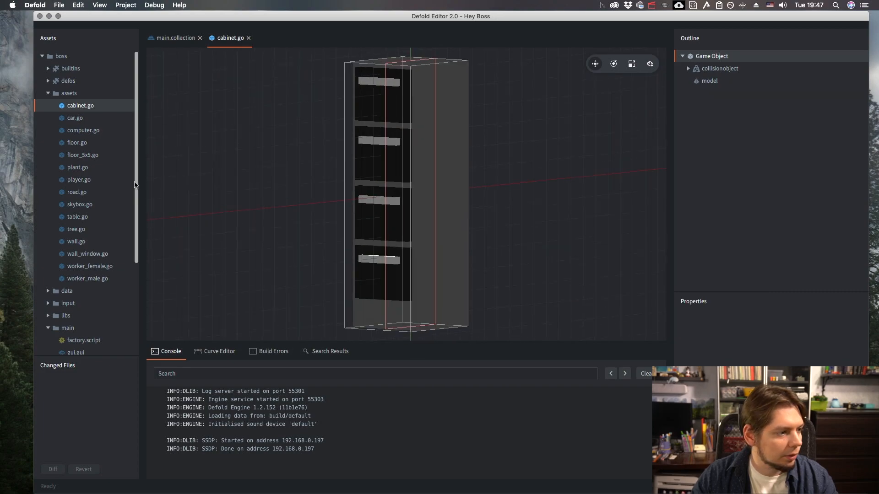
double_click(83, 130)
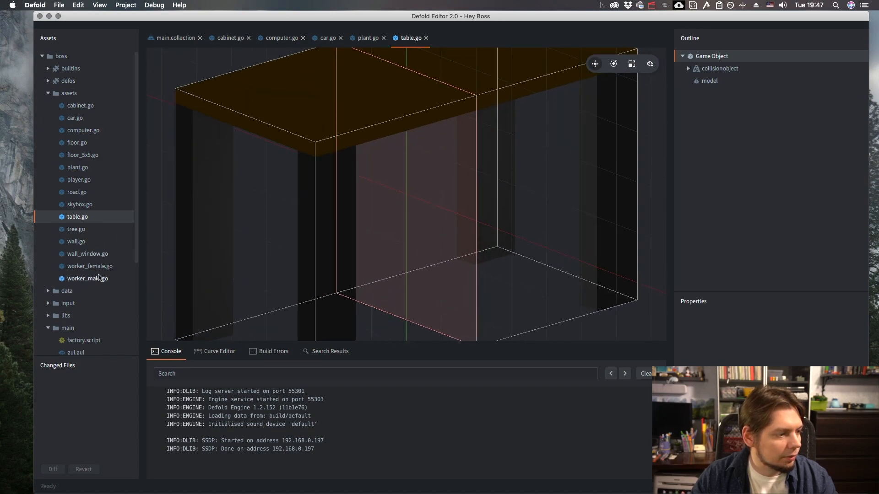
double_click(78, 179)
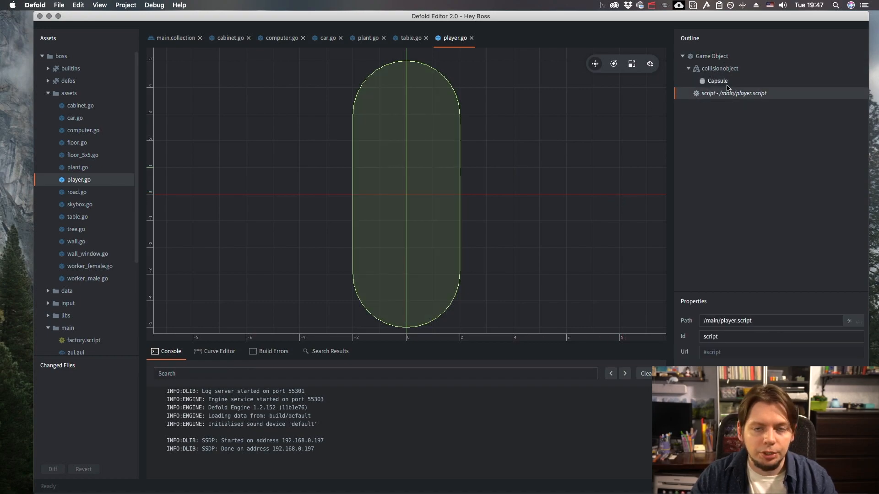
click(717, 81)
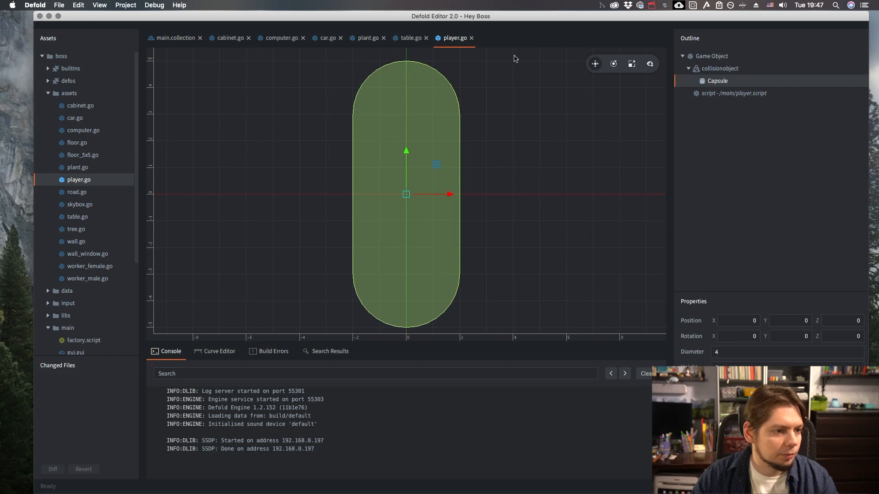
click(410, 37)
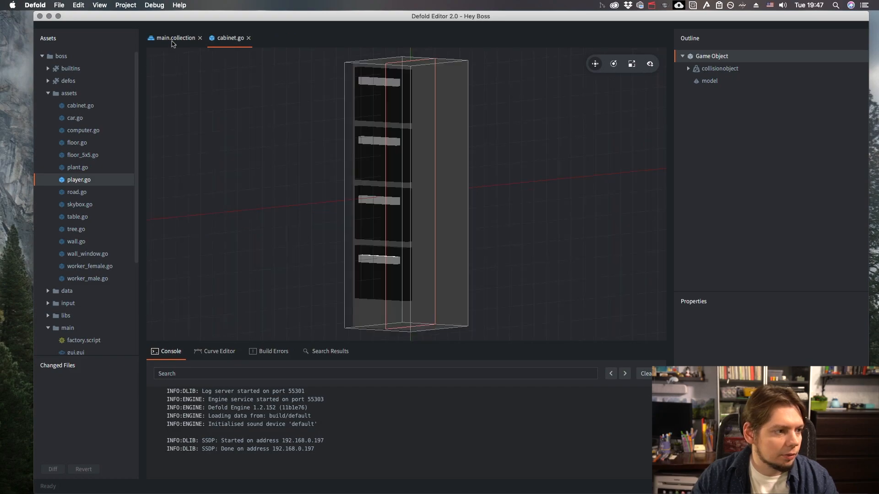
Open factory.script from Assets as a new tab, then return to main.collection
click(177, 38)
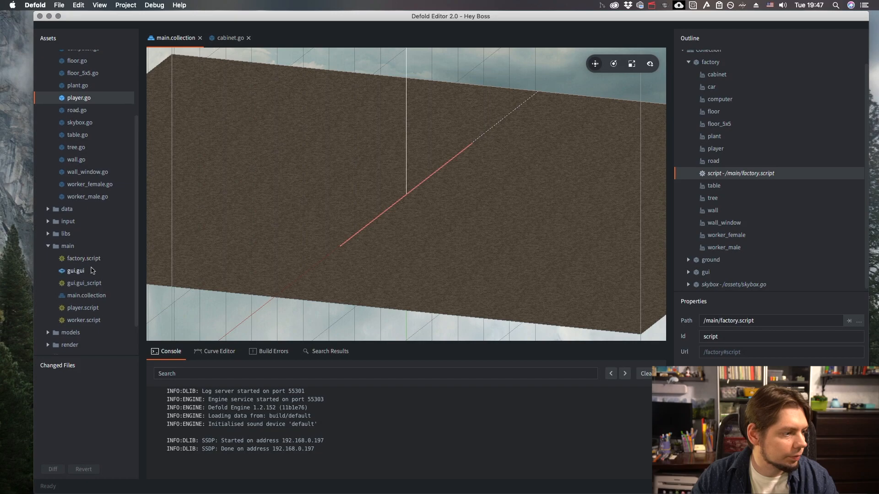
double_click(83, 258)
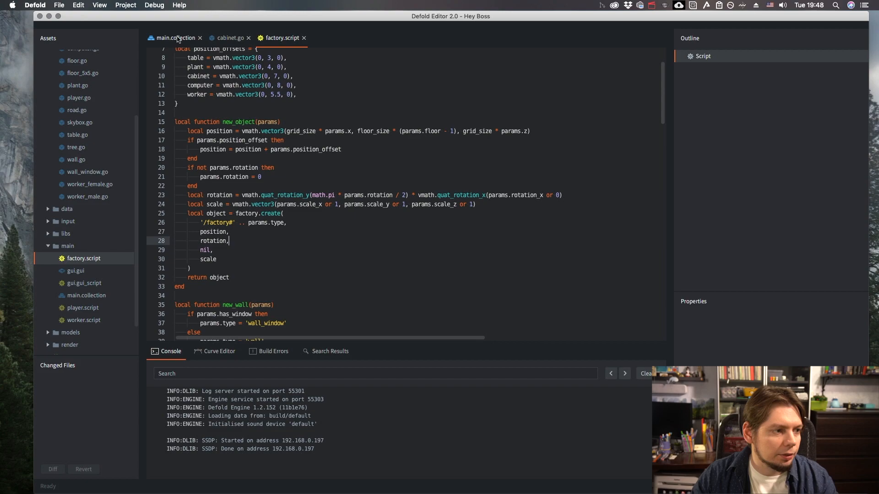
click(174, 37)
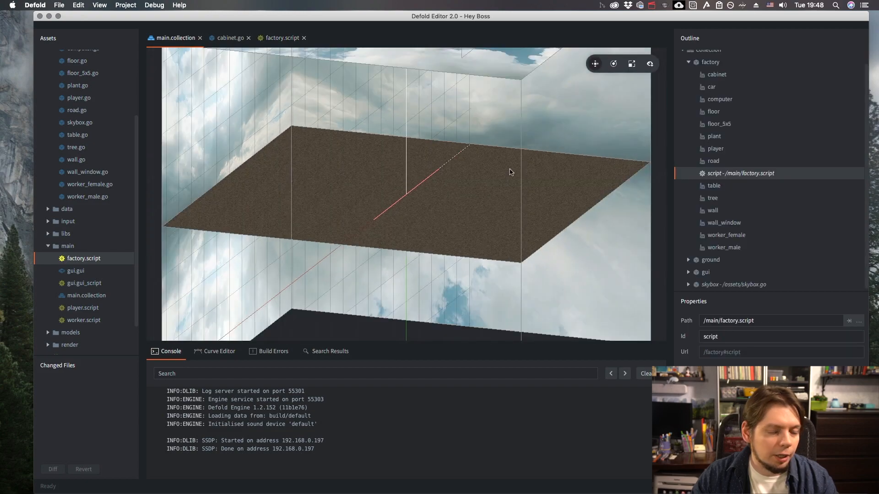
mouse_move(514, 172)
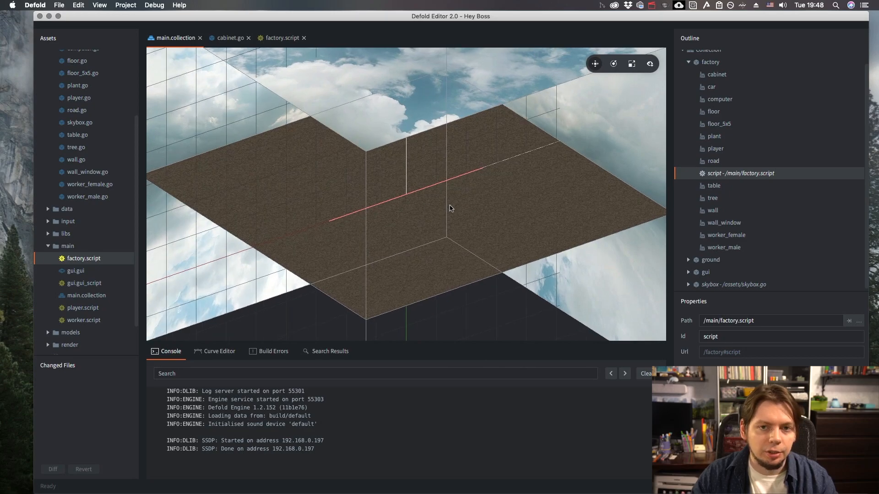
mouse_move(480, 210)
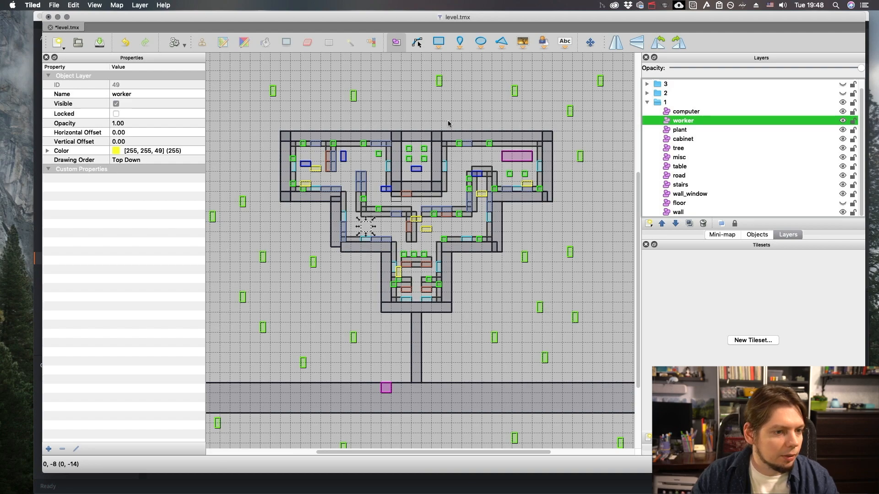
click(647, 110)
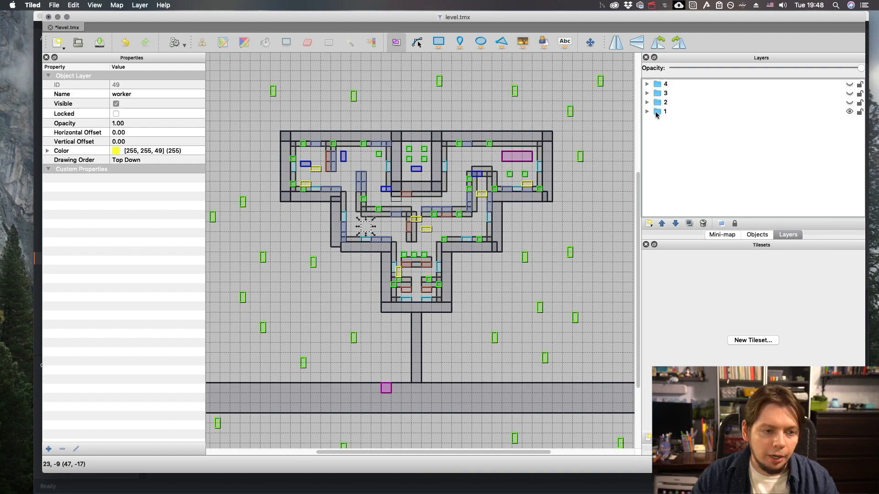
click(647, 112)
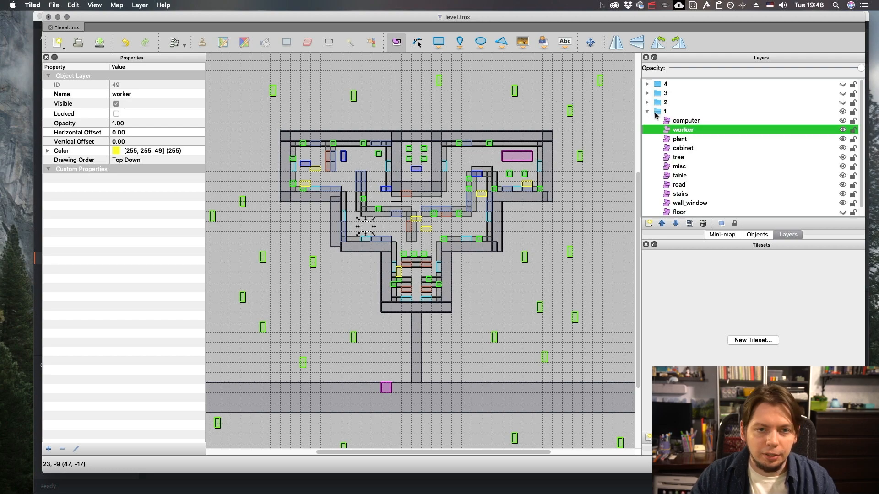
click(647, 111)
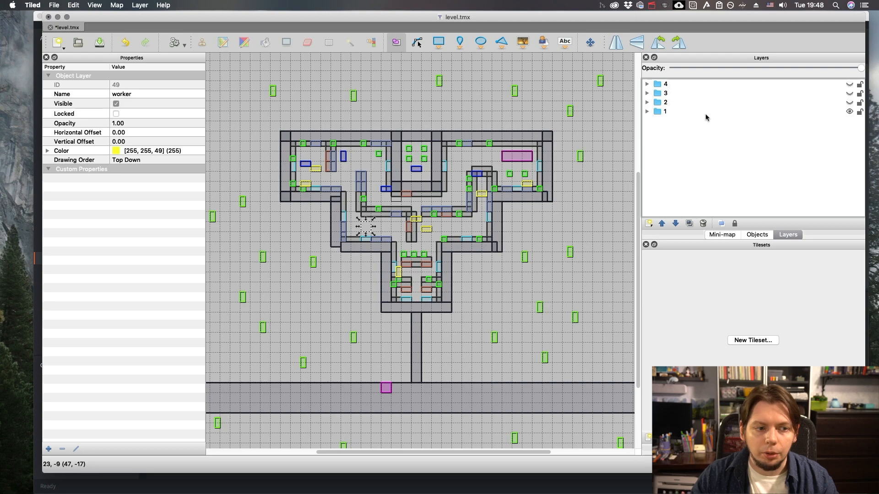
click(647, 84)
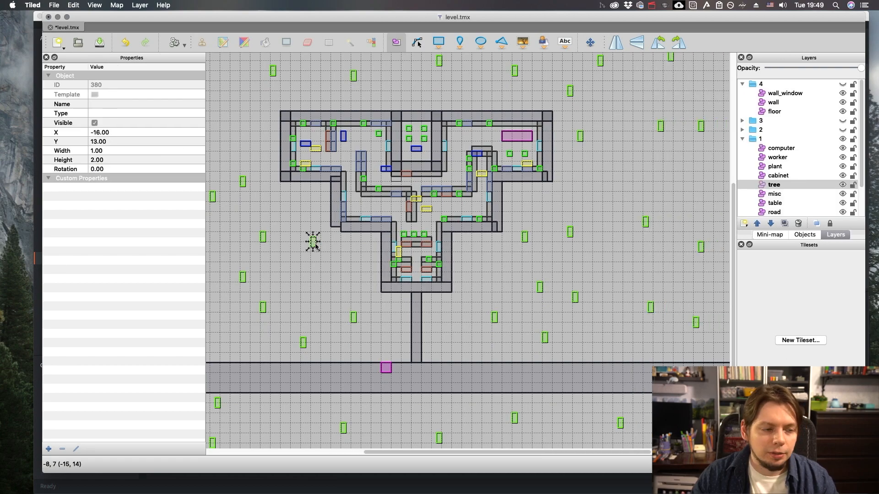
mouse_move(490, 119)
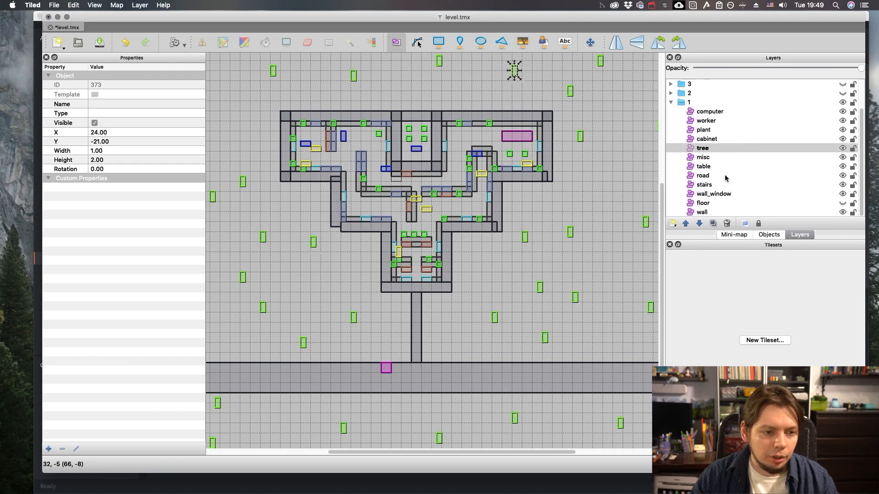
click(703, 156)
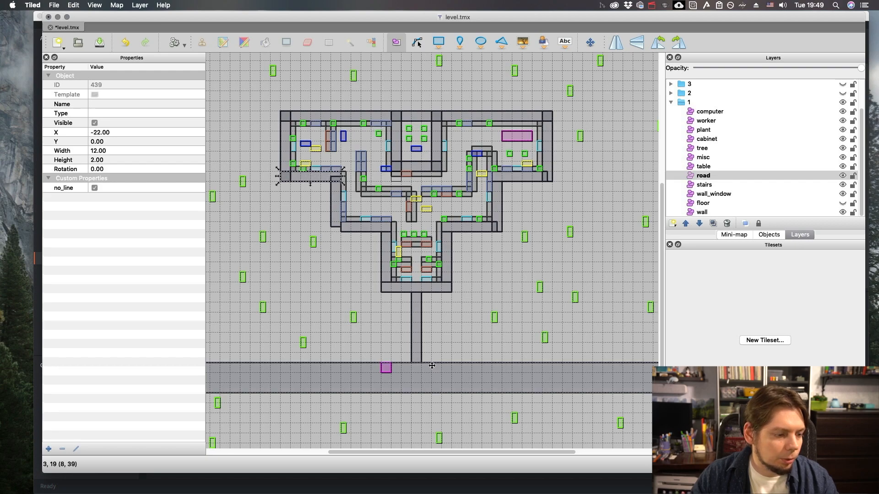
click(387, 367)
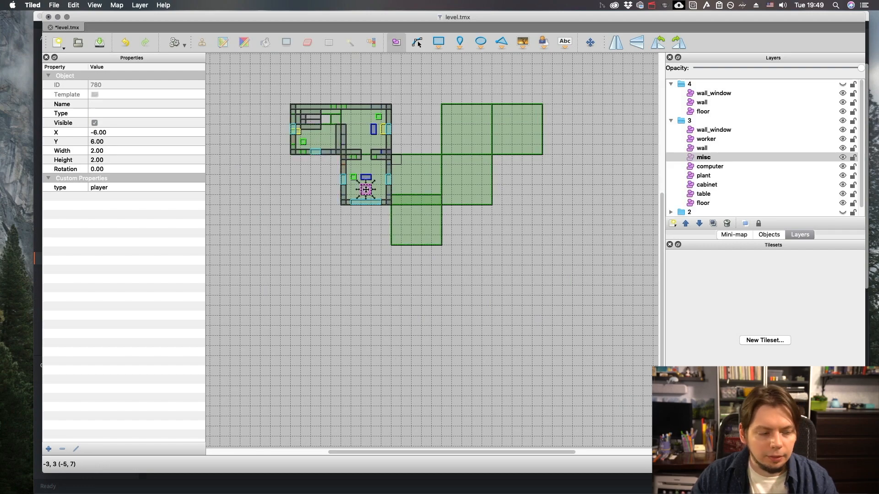
Drag across the level view to bring up the layer group 3 floor plan
drag(364, 189, 418, 189)
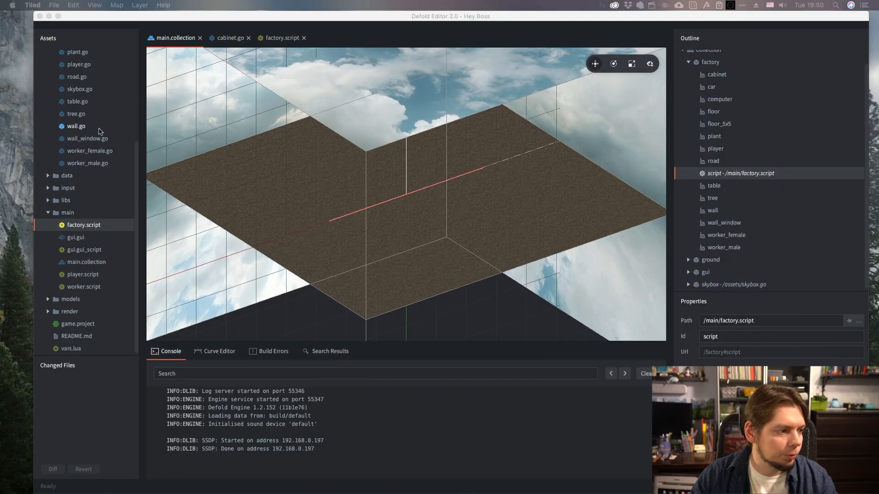
Open and scroll through the exported level.lua data, then bring factory.script back to front
double_click(76, 176)
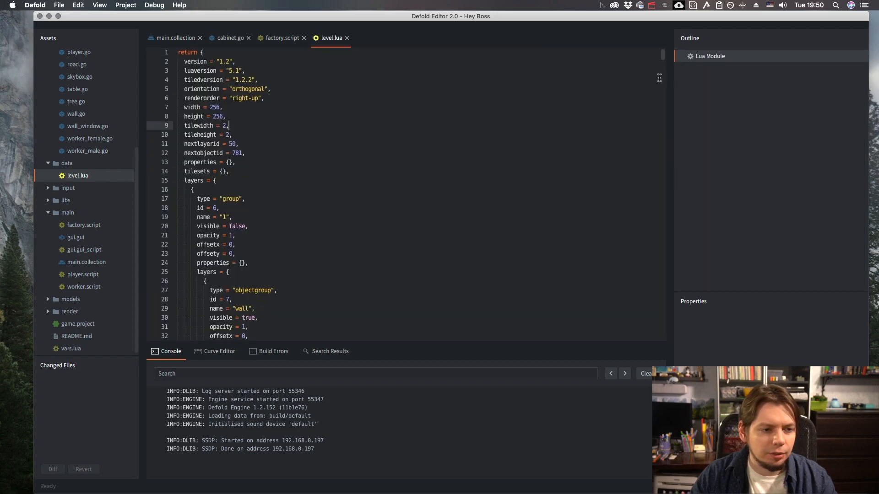
scroll(down, 3)
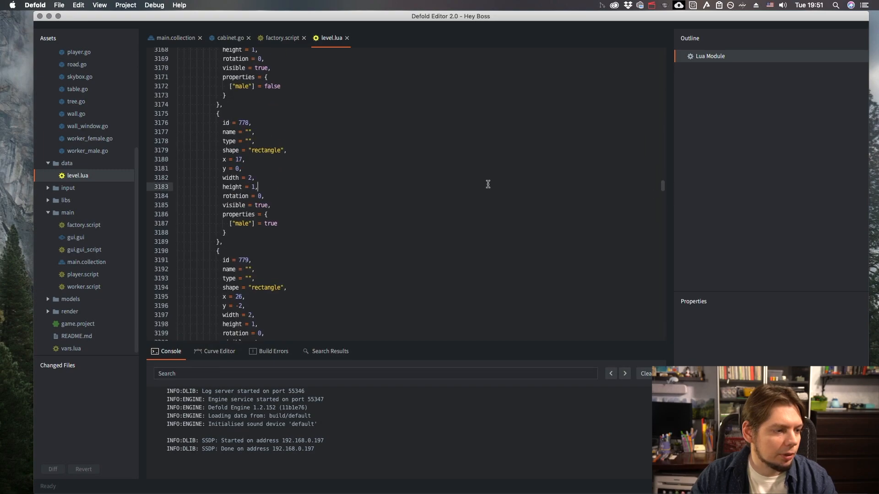
scroll(down, 3)
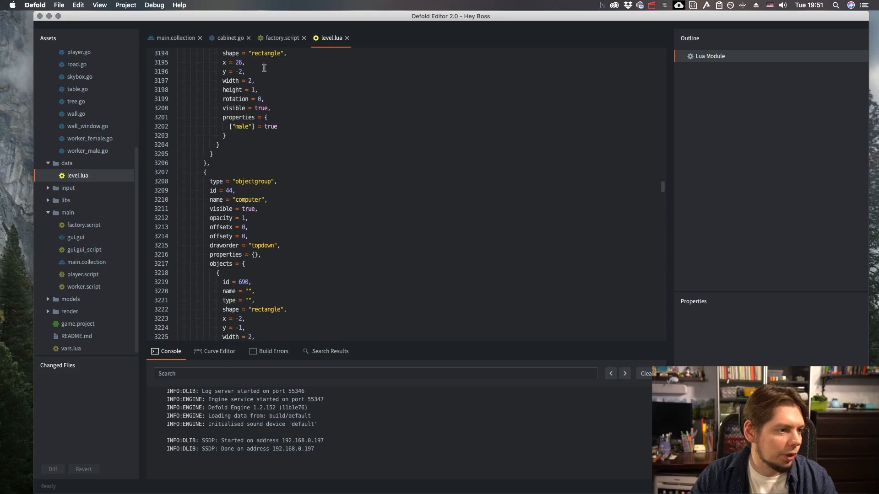
click(283, 38)
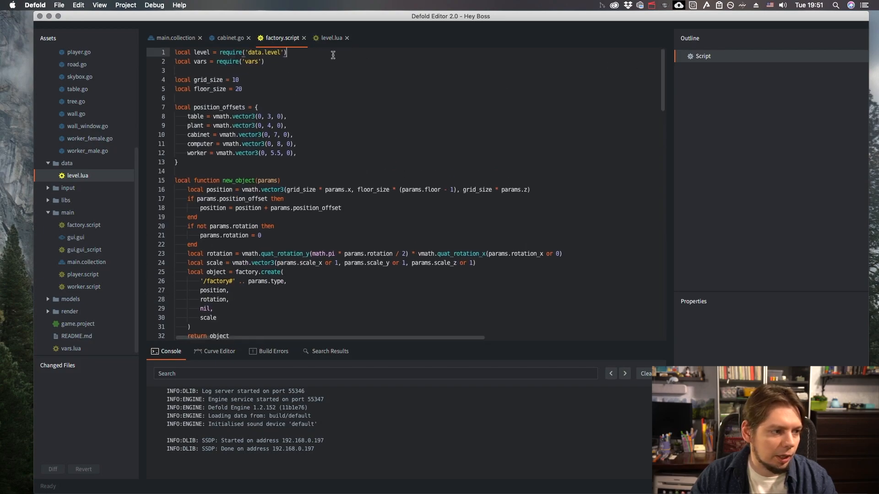
Scroll through factory.script to review the level-based spawning code
scroll(down, 3)
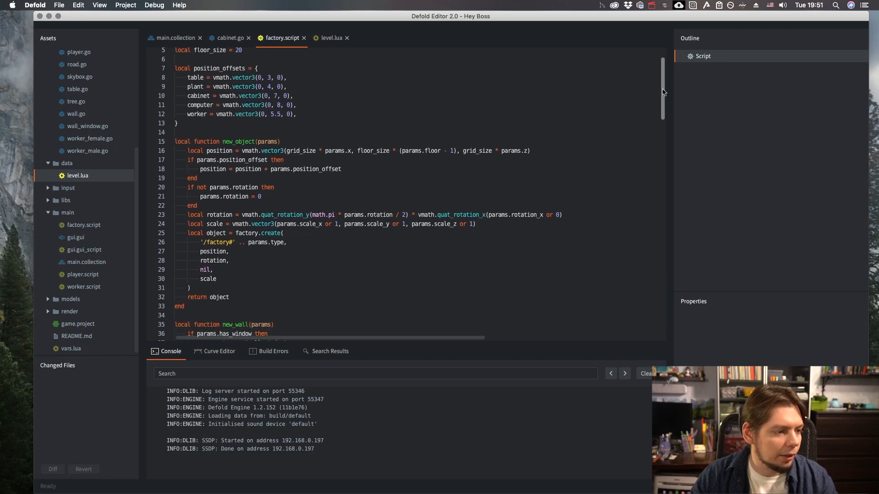
scroll(down, 3)
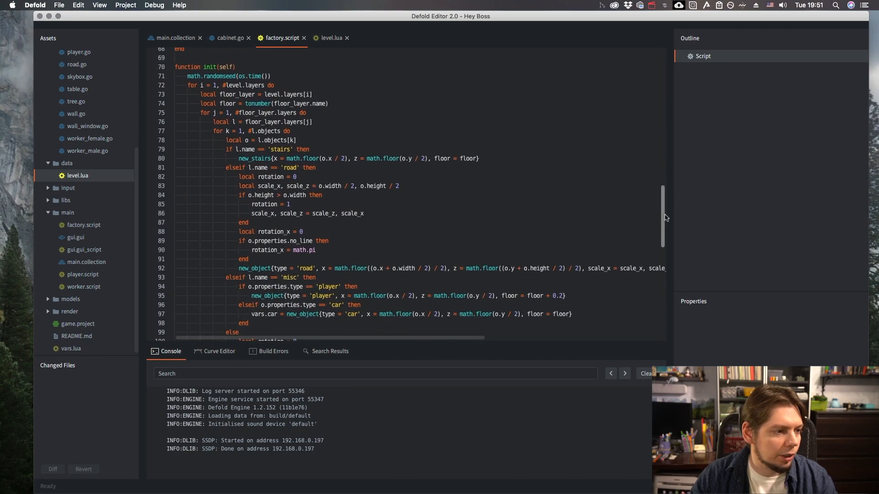
click(273, 85)
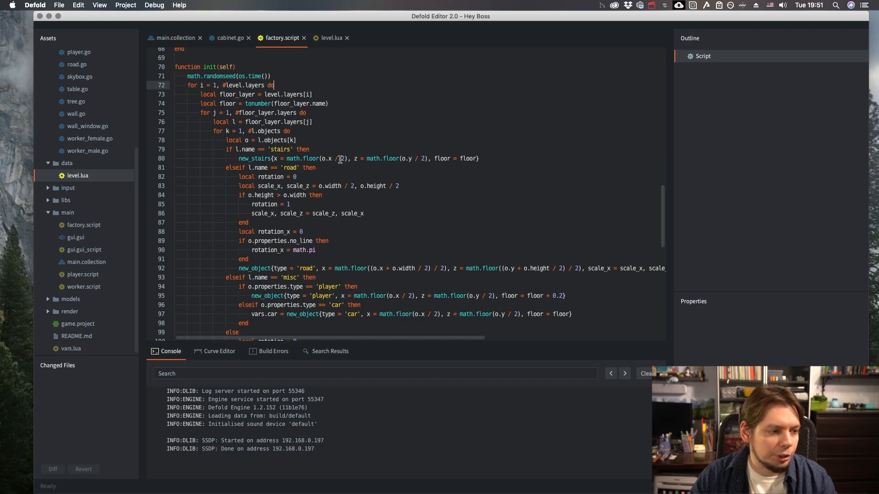
scroll(down, 3)
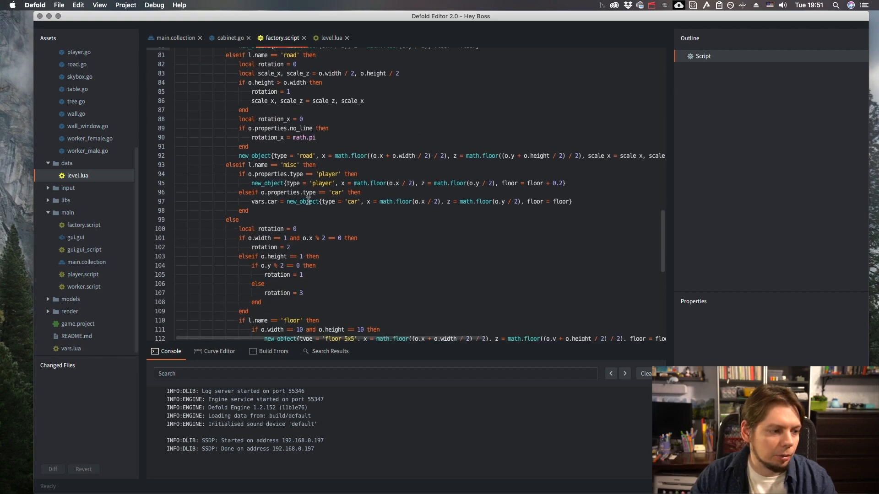
scroll(down, 3)
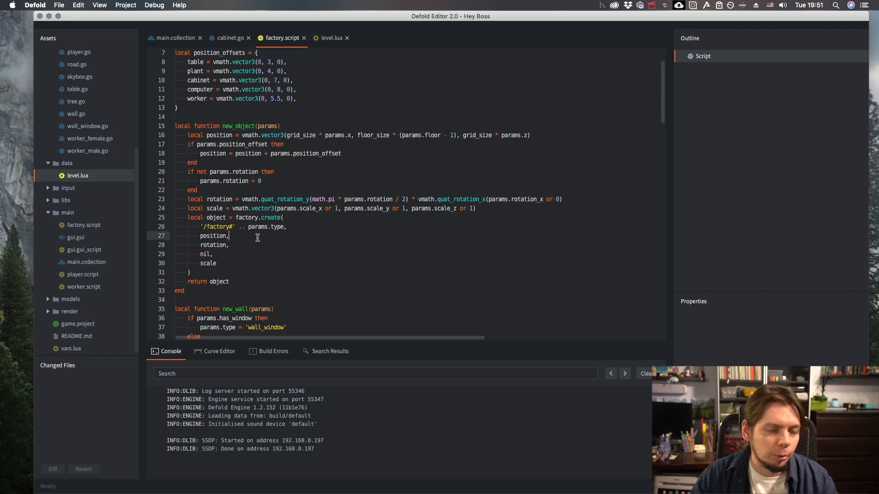
mouse_move(279, 238)
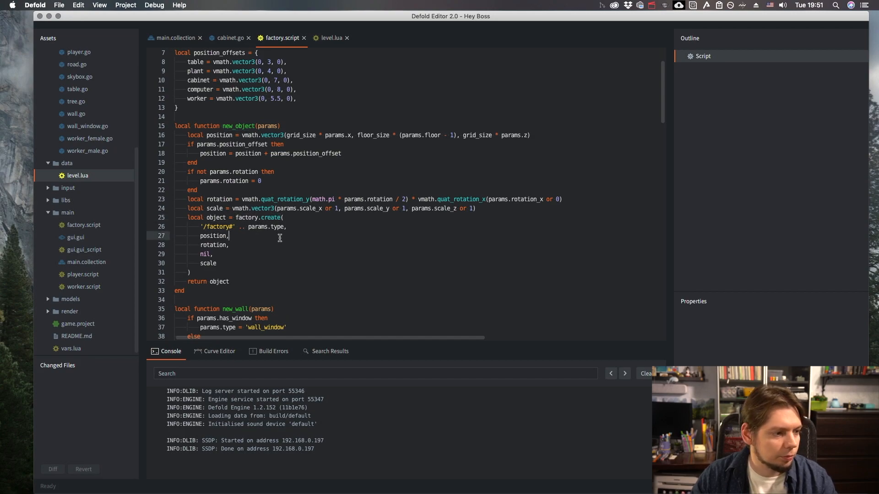
scroll(down, 3)
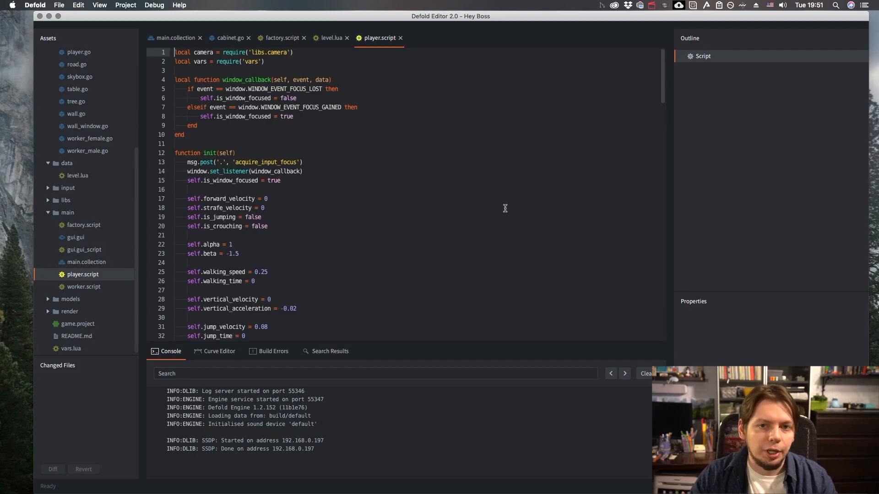
mouse_move(500, 212)
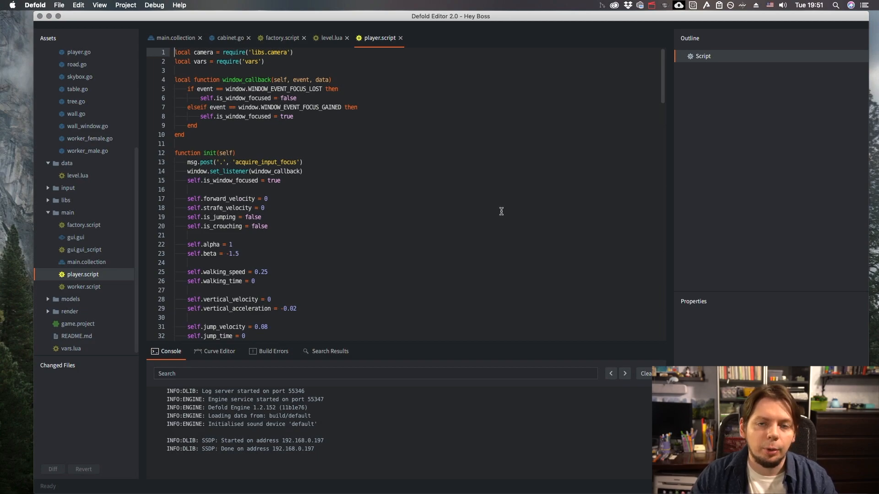
mouse_move(638, 210)
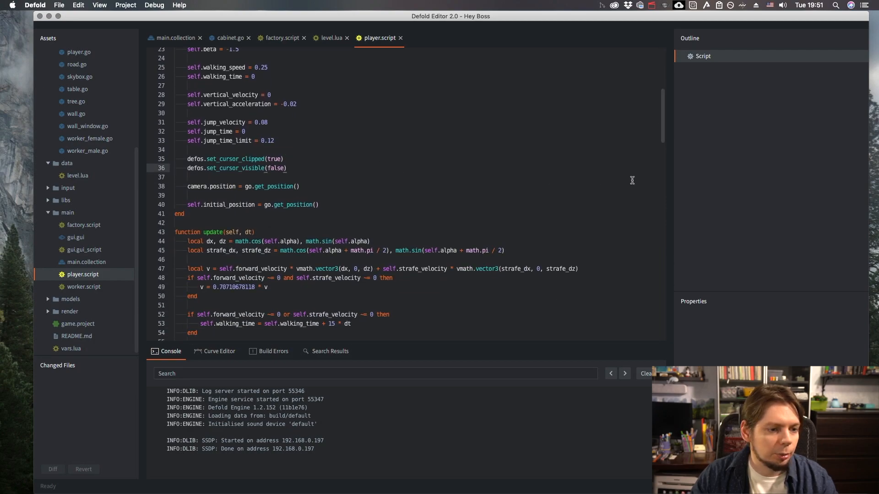
Review player.script's set_cursor_pos_view and look_at camera code, then open main.render_script
scroll(down, 3)
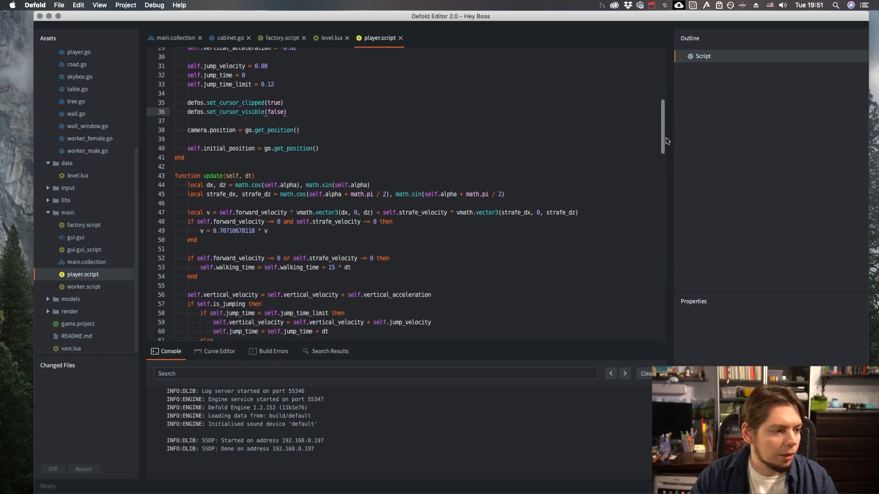
scroll(down, 3)
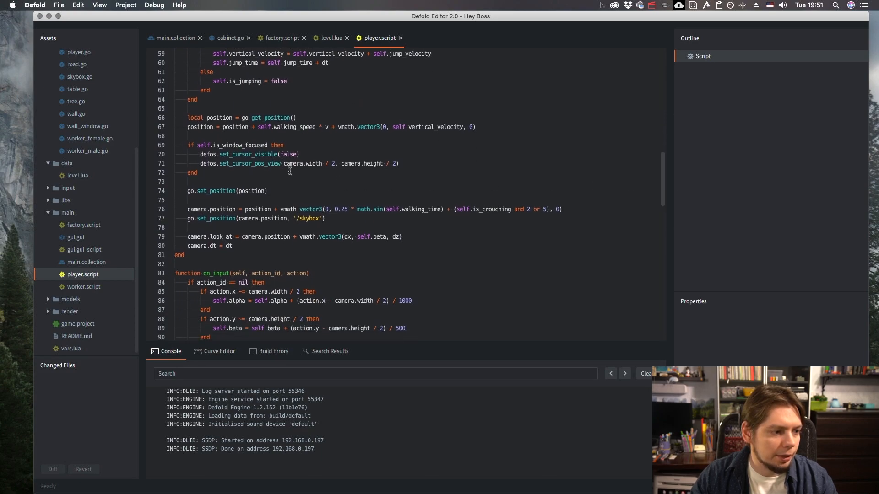
double_click(252, 163)
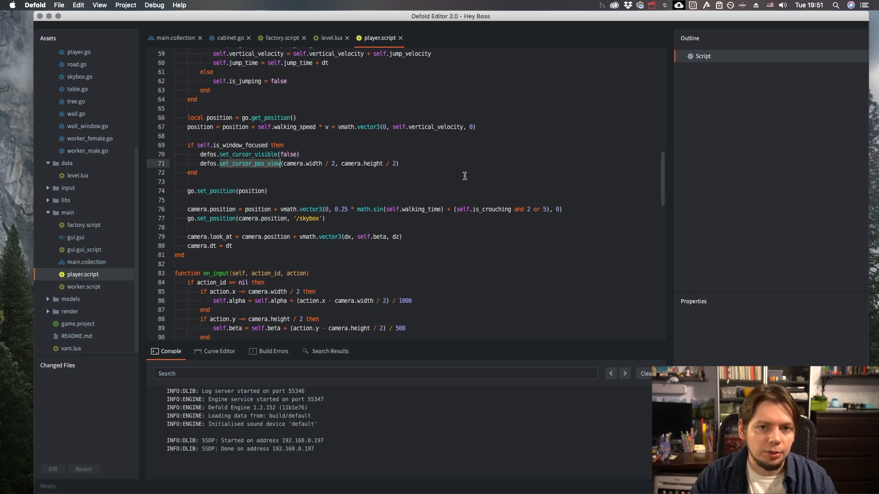
mouse_move(869, 227)
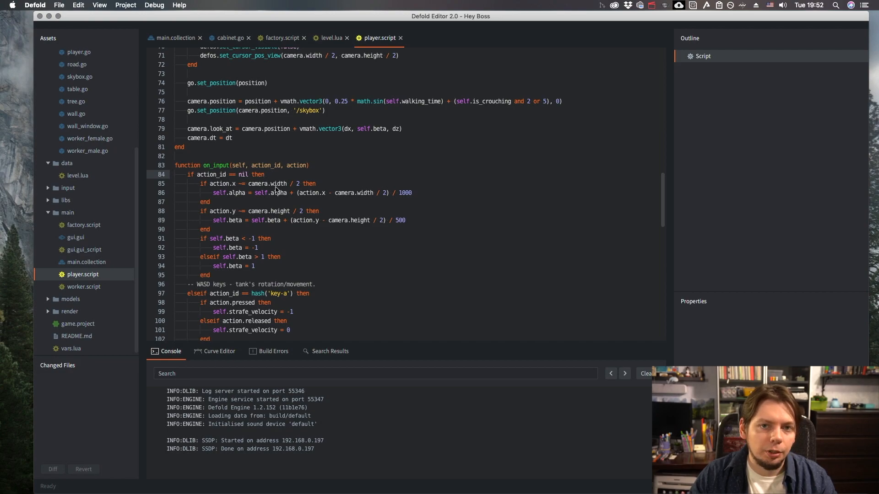
mouse_move(297, 203)
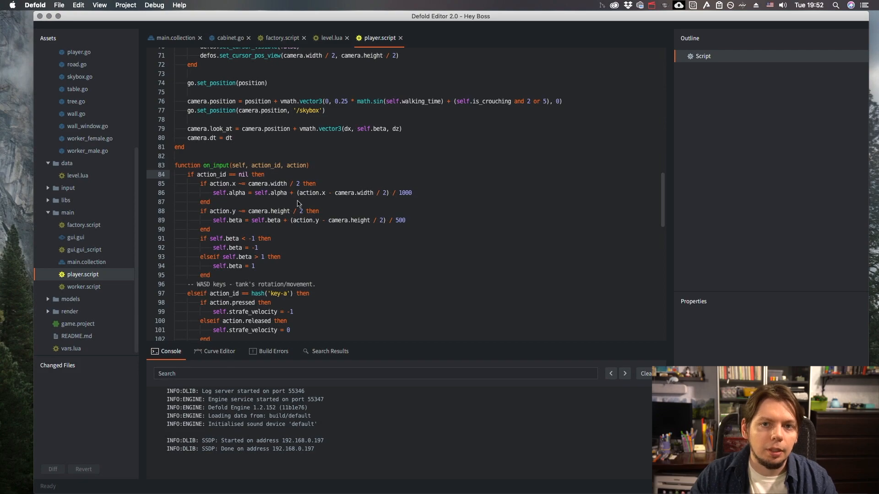
mouse_move(313, 205)
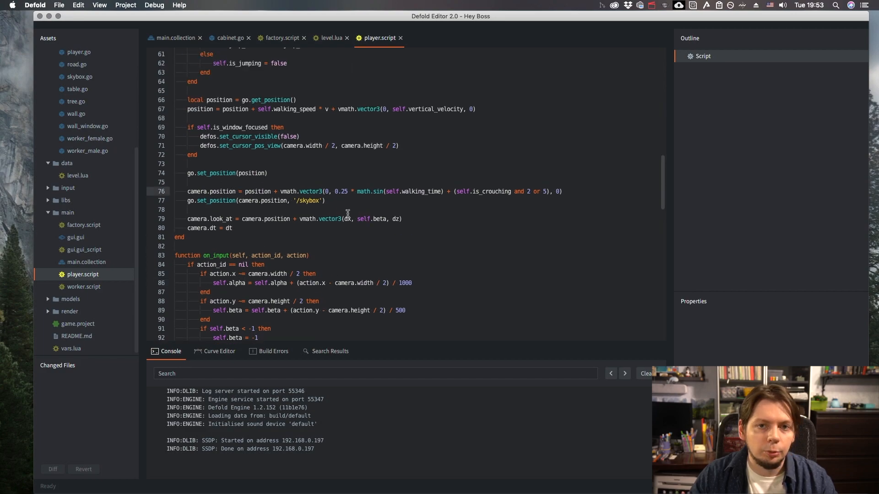
mouse_move(299, 223)
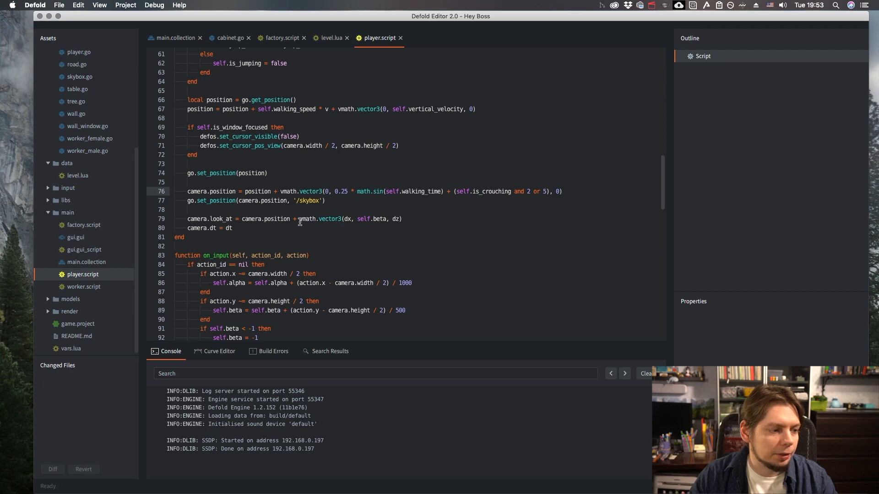
double_click(220, 219)
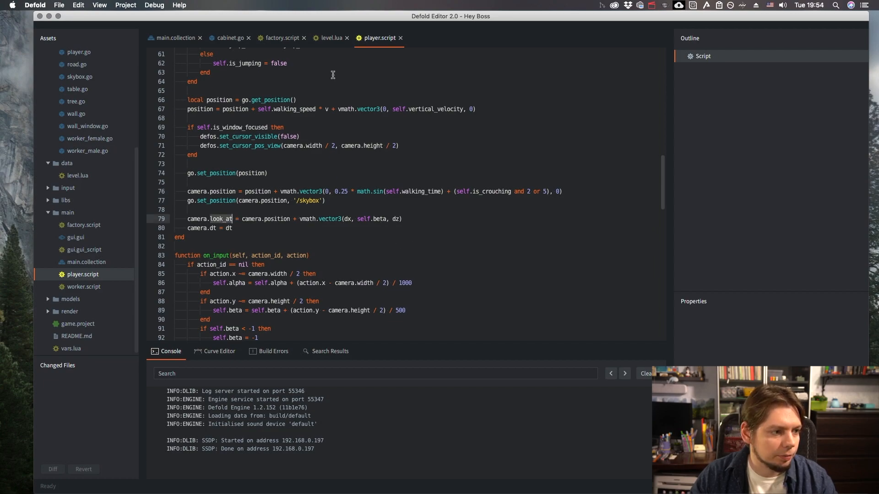
mouse_move(220, 237)
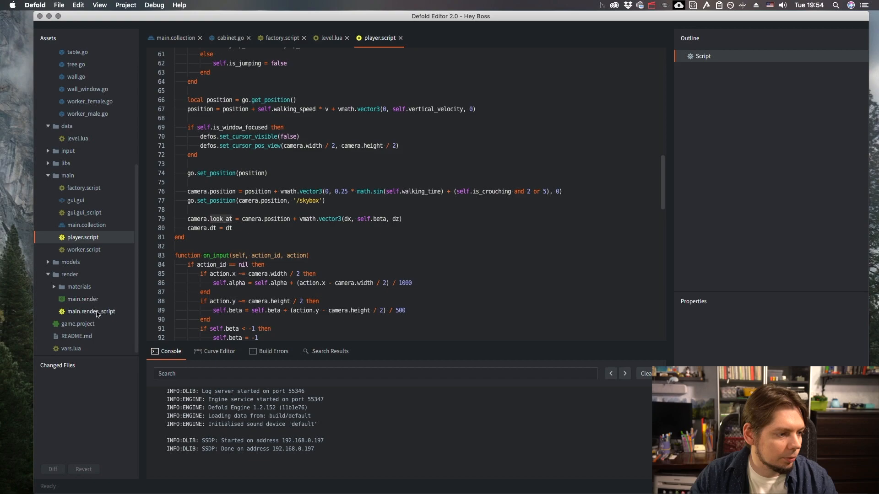
click(91, 311)
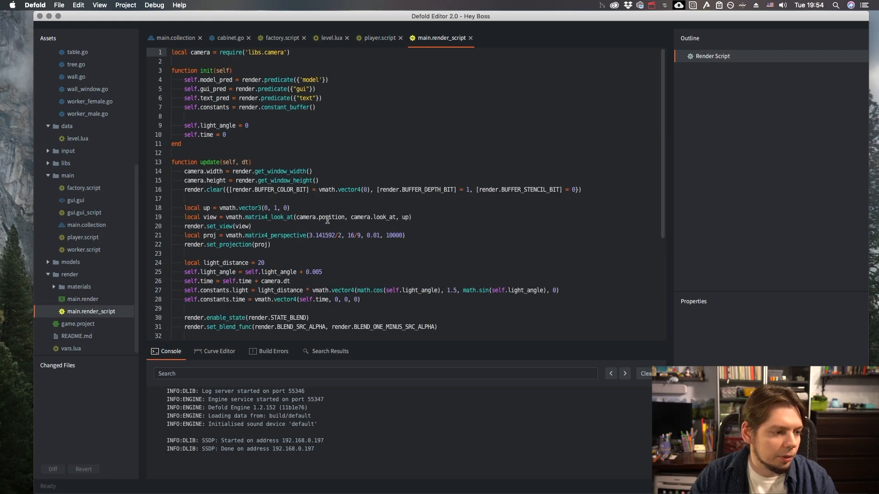
double_click(267, 217)
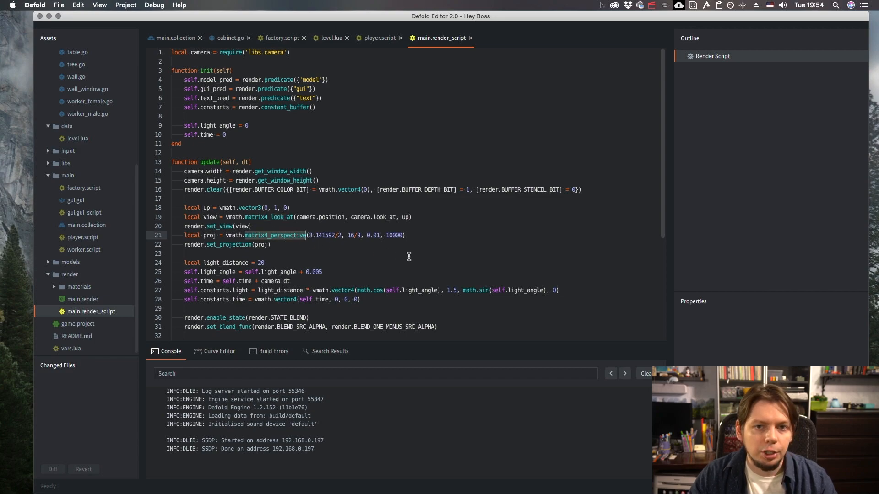
scroll(down, 3)
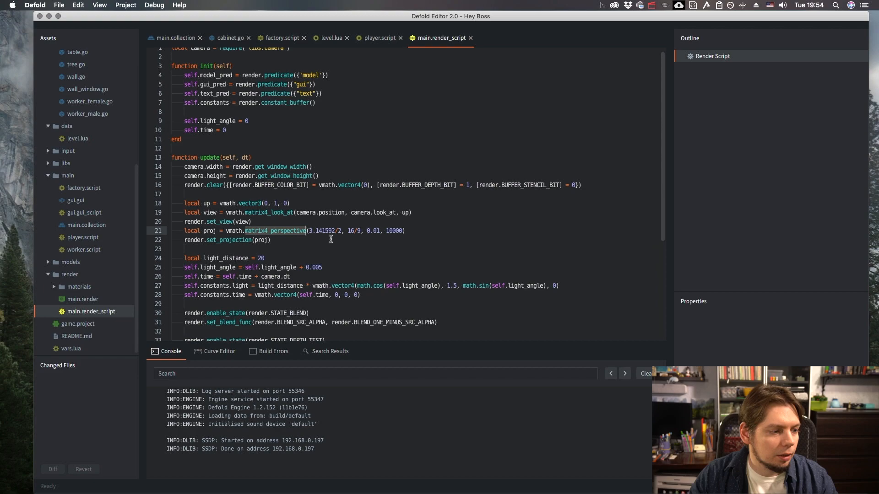
scroll(down, 3)
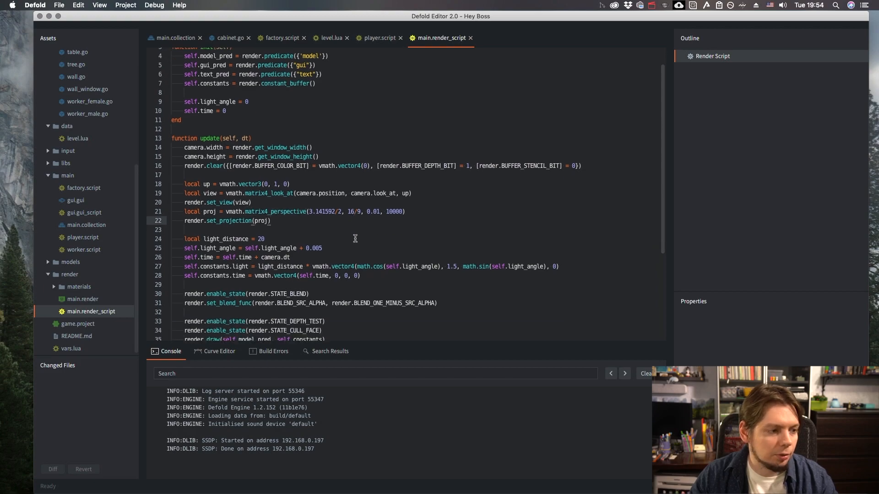